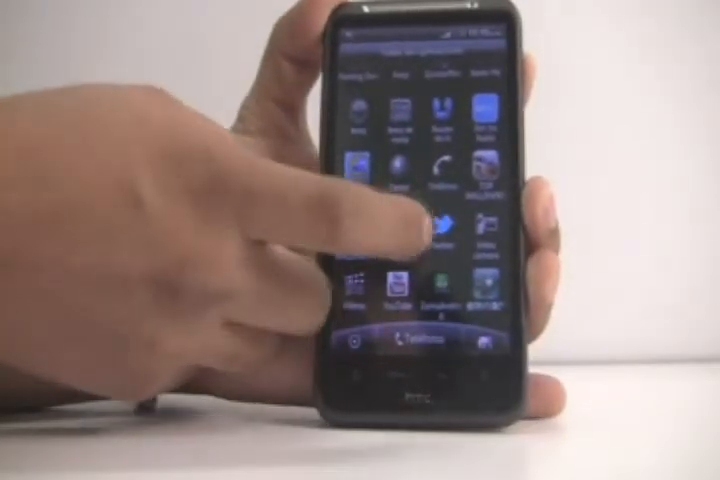
left_click(438, 230)
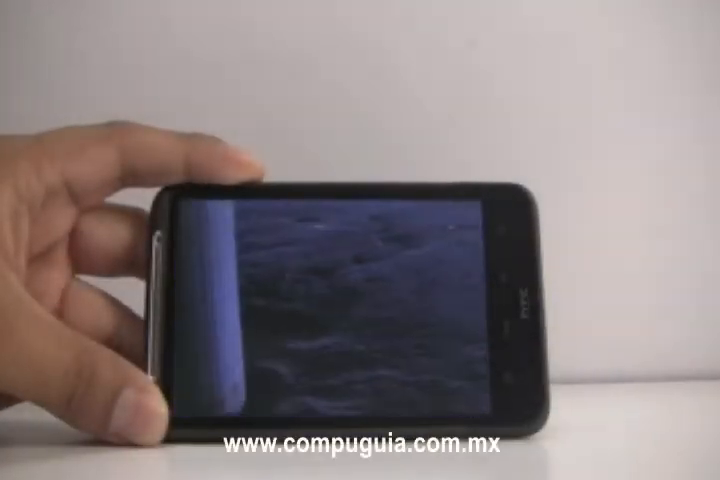
left_click(360, 310)
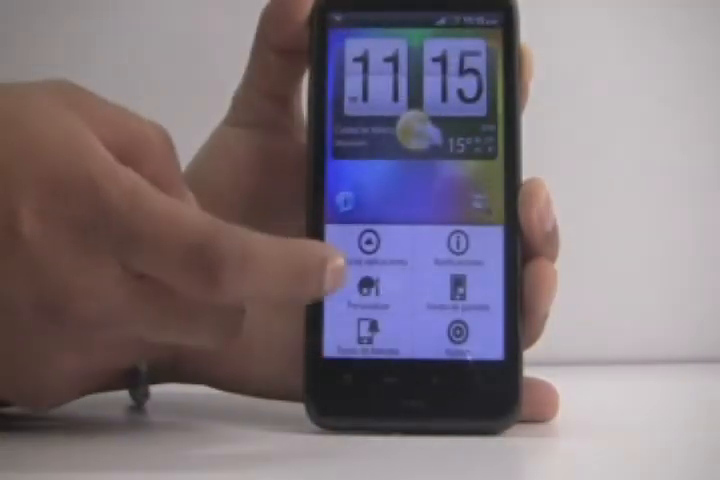
left_click(375, 300)
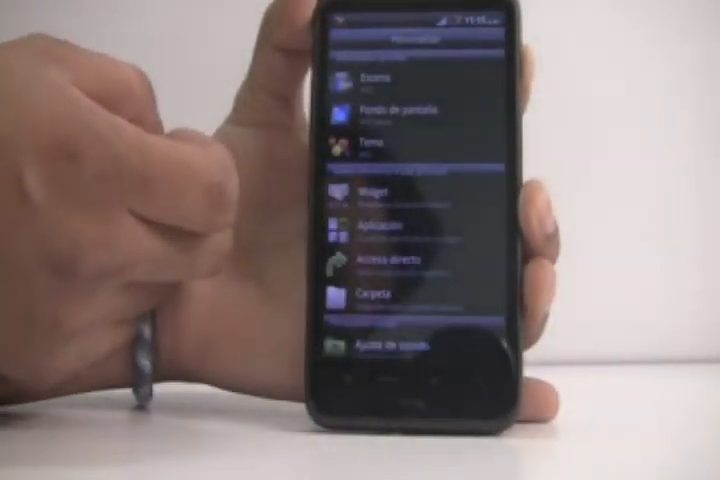